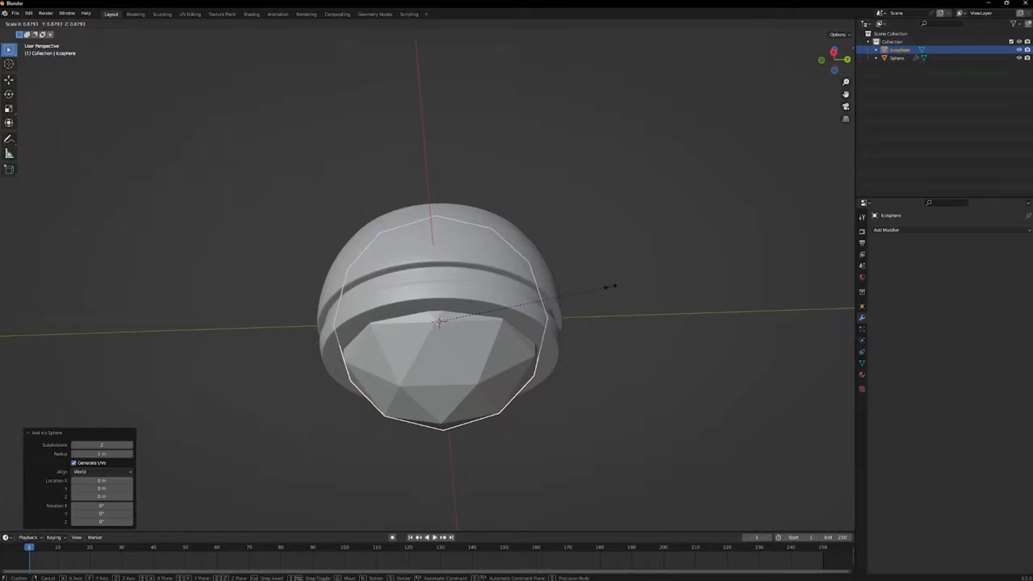
- Toggle Edit Mode, then step the modifier's Solid value to the next solid
key("Tab")
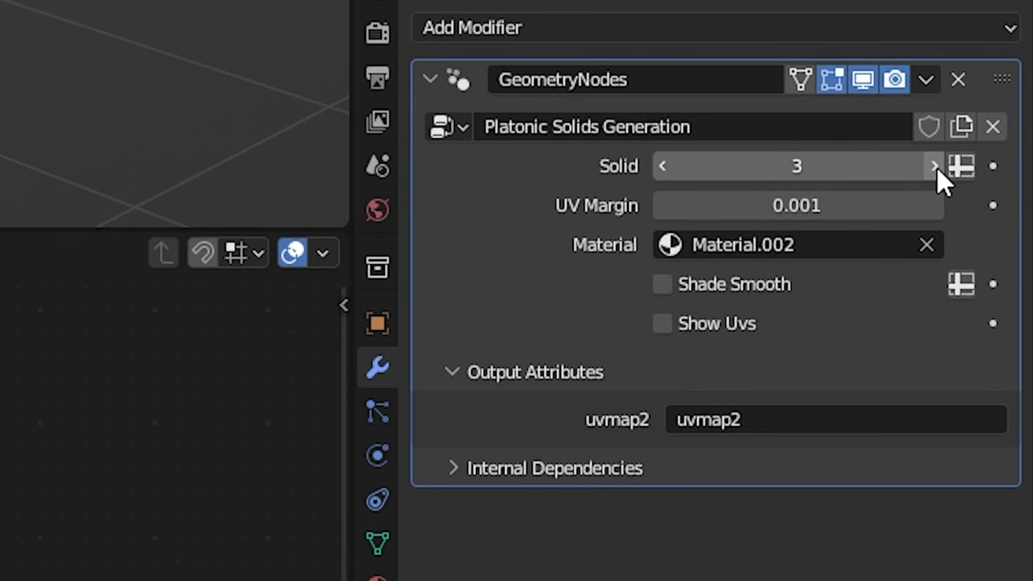
left_click(934, 167)
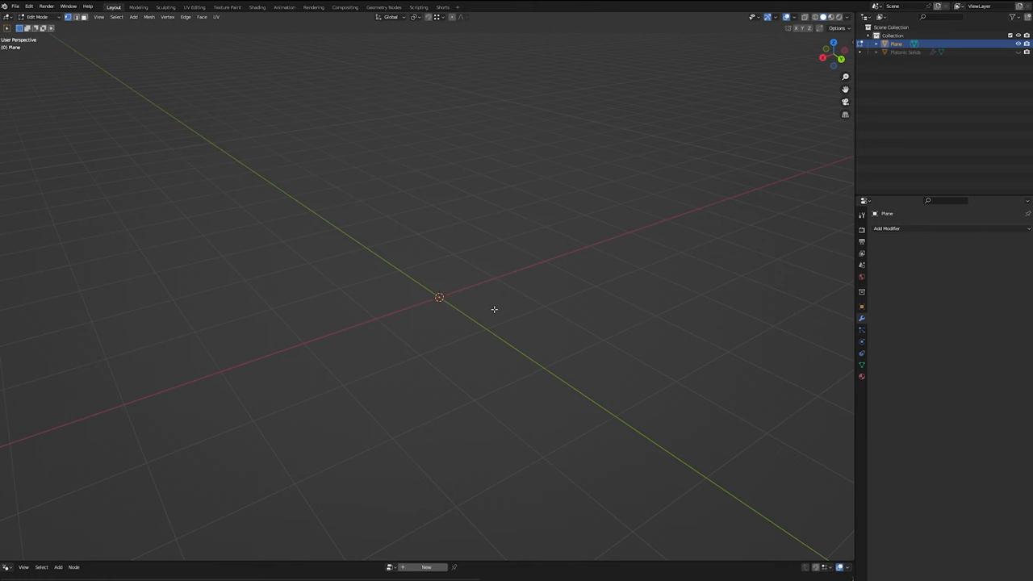
- Open the Add Modifier menu for the empty Plane object
left_click(886, 229)
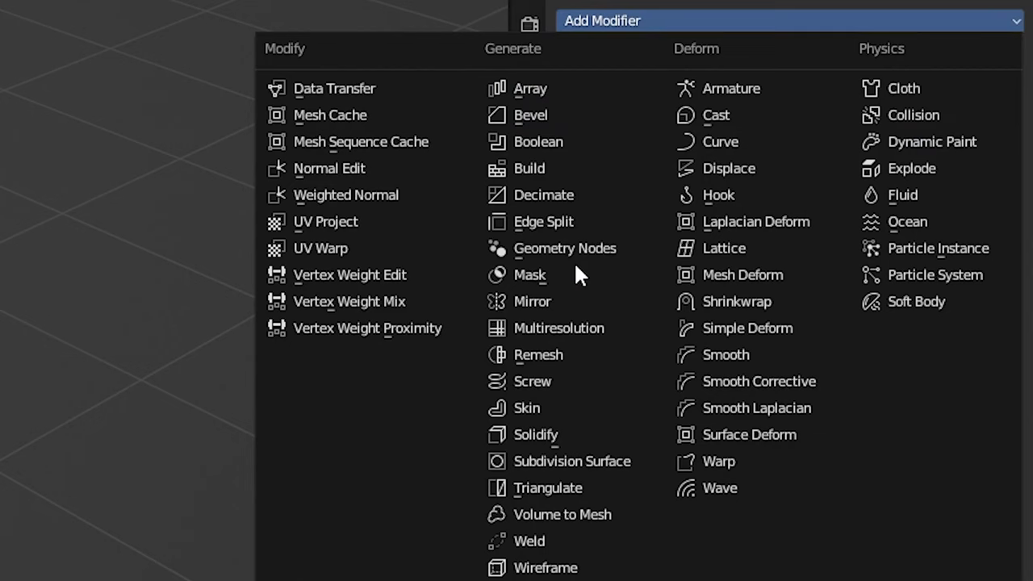
- Add a Geometry Nodes modifier with a 3-vertex Cone through Transform Geometry, offset down in Z
left_click(565, 248)
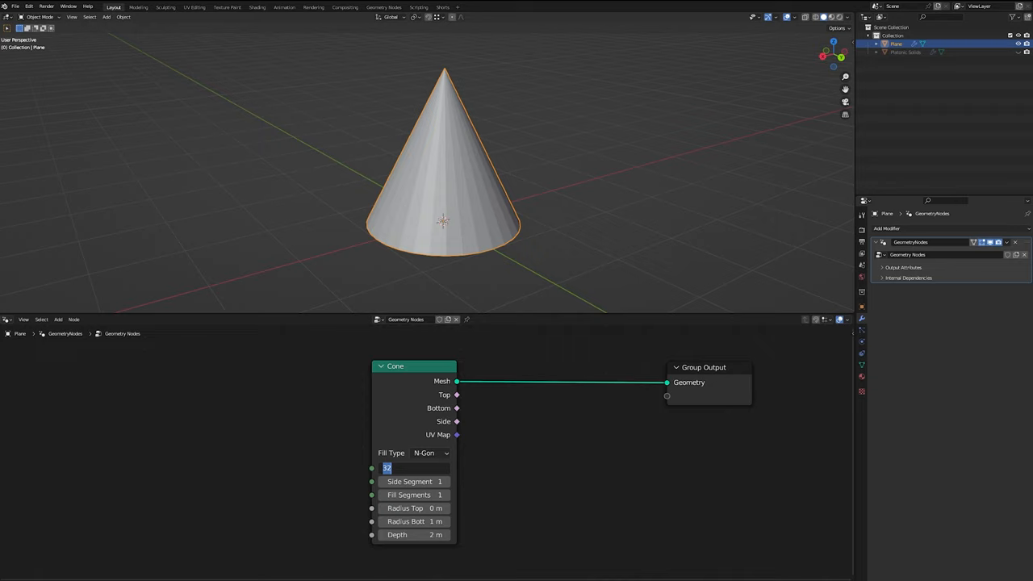
type("3")
type("-")
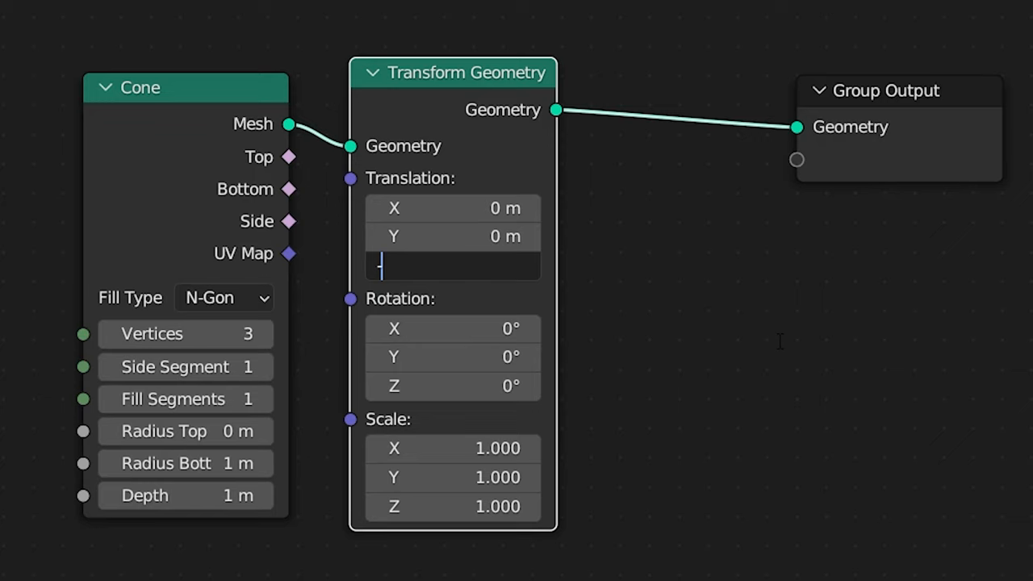
left_click(443, 337)
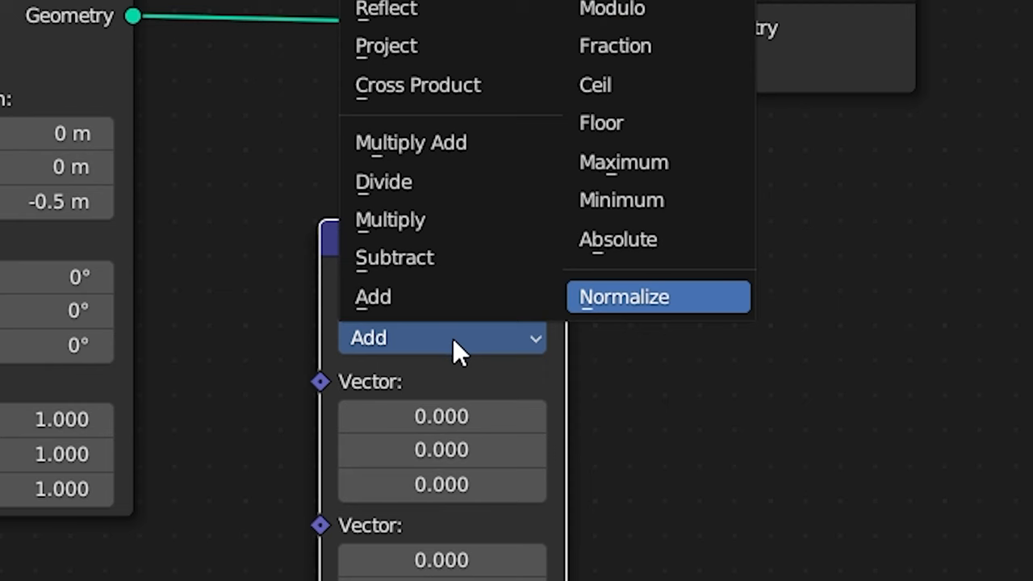
- Normalize the cone's positions via Vector Math into Set Position, forming a tetrahedron
left_click(658, 296)
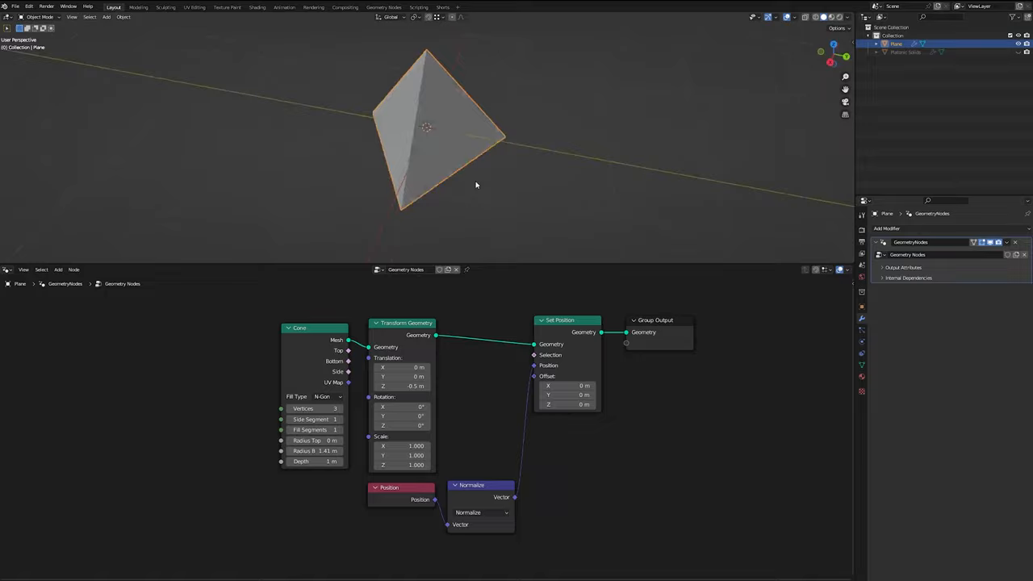
left_click(406, 322)
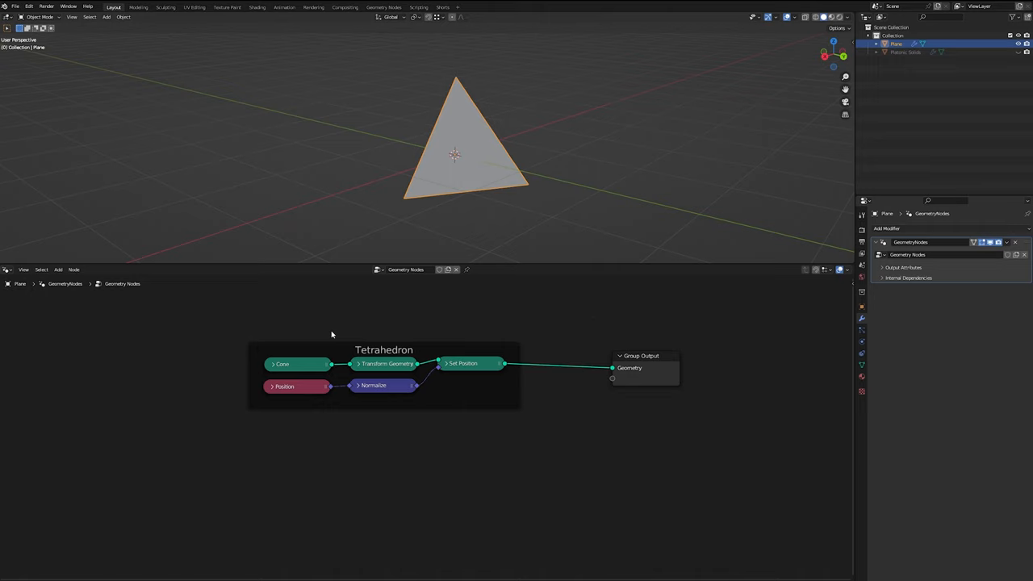
mouse_move(524, 386)
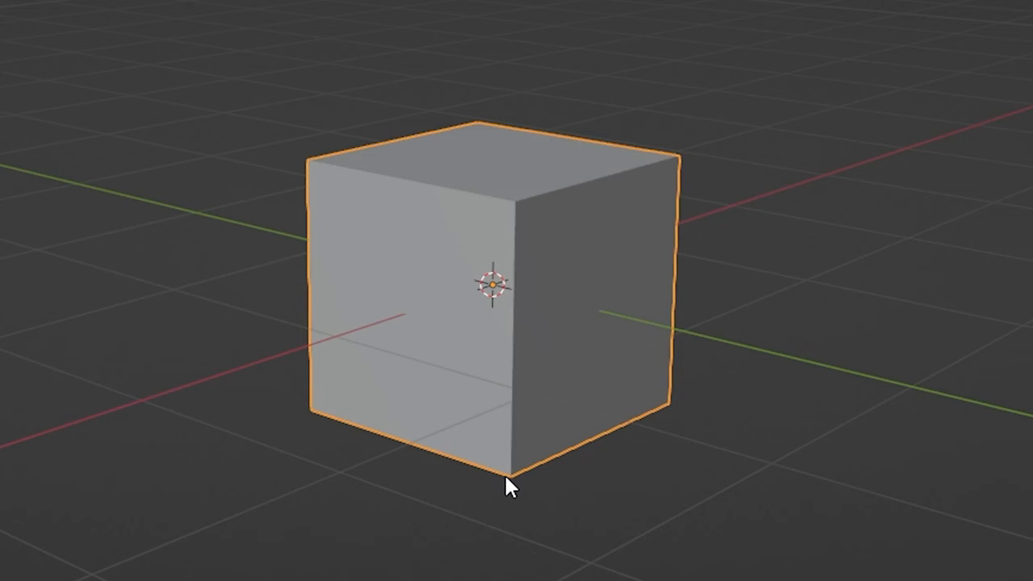
mouse_move(484, 279)
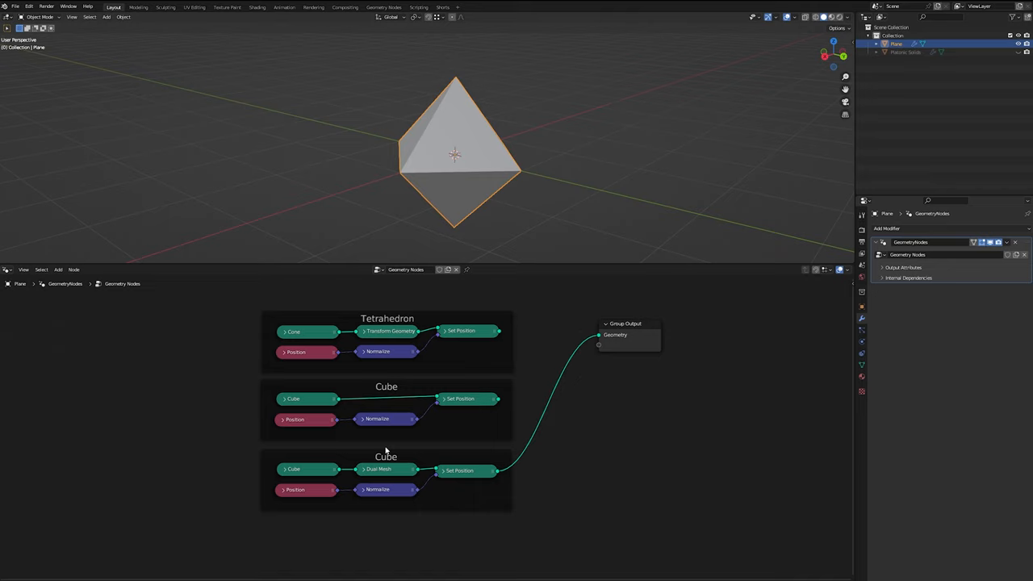
mouse_move(409, 347)
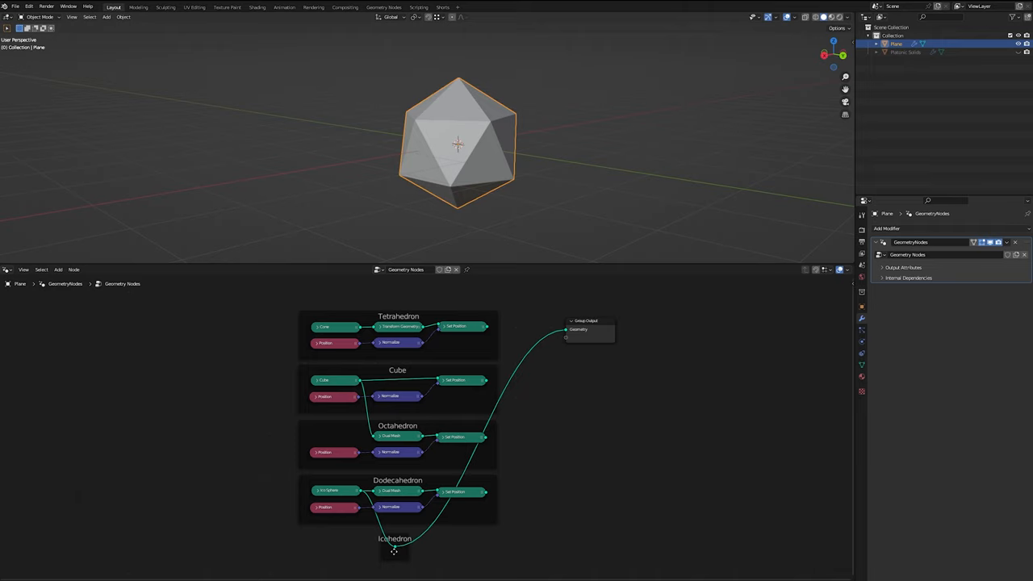
mouse_move(535, 442)
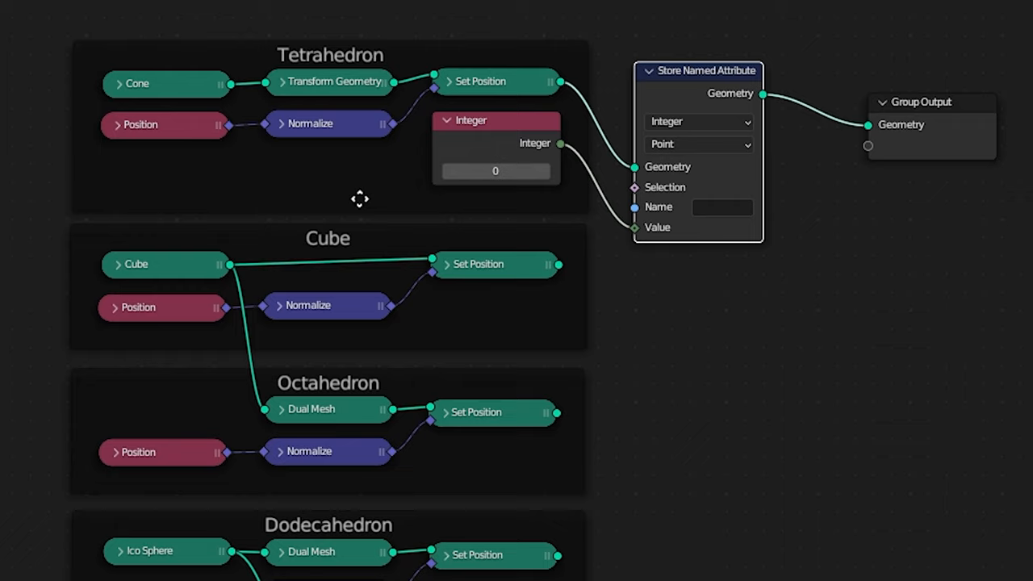
- Name the tetrahedron's stored integer attribute (value 0) and route it to Group Output
left_click(721, 207)
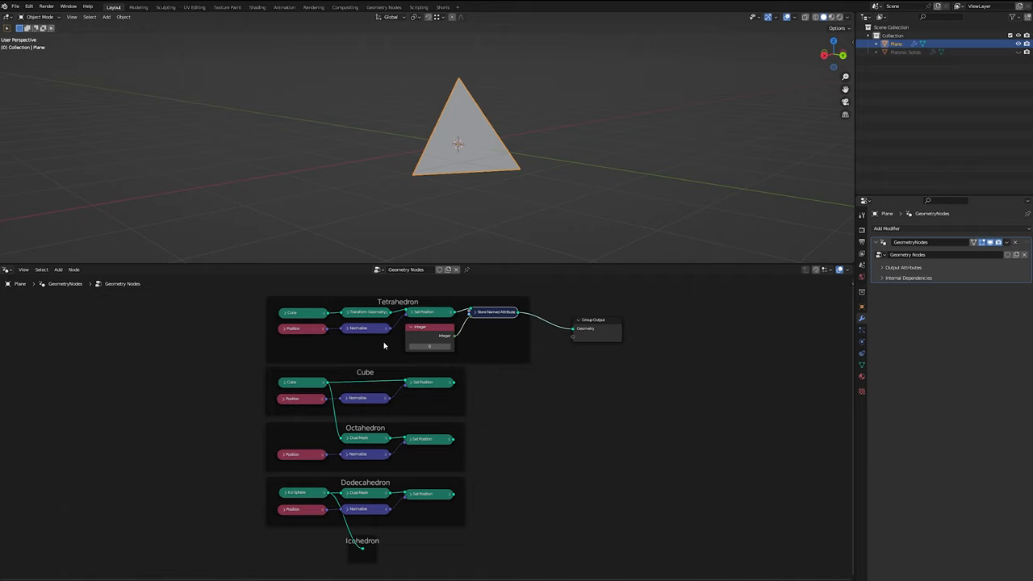
left_click(430, 327)
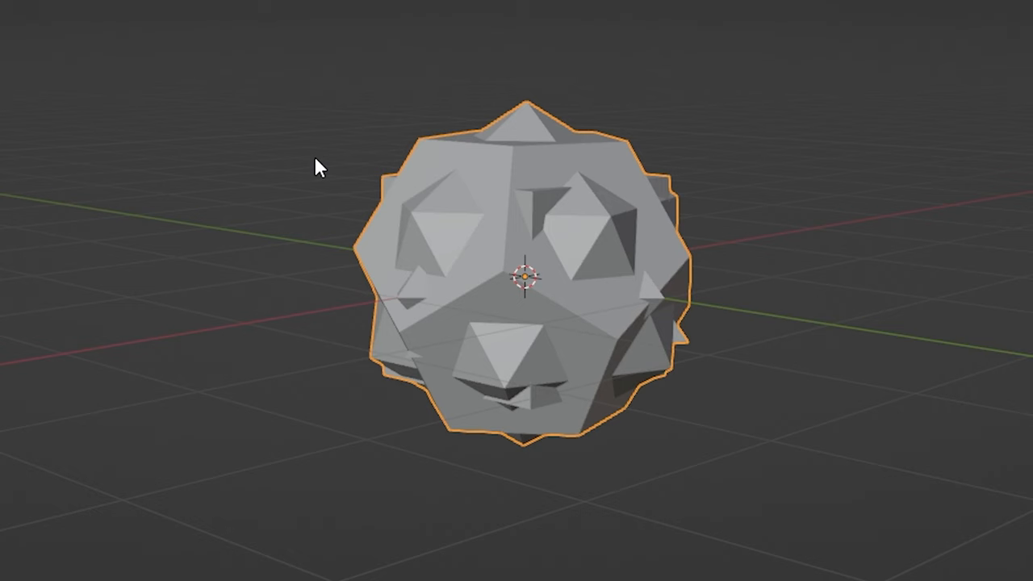
- Orbit the view around the overlapping joined solids
left_click_drag(323, 169, 500, 206)
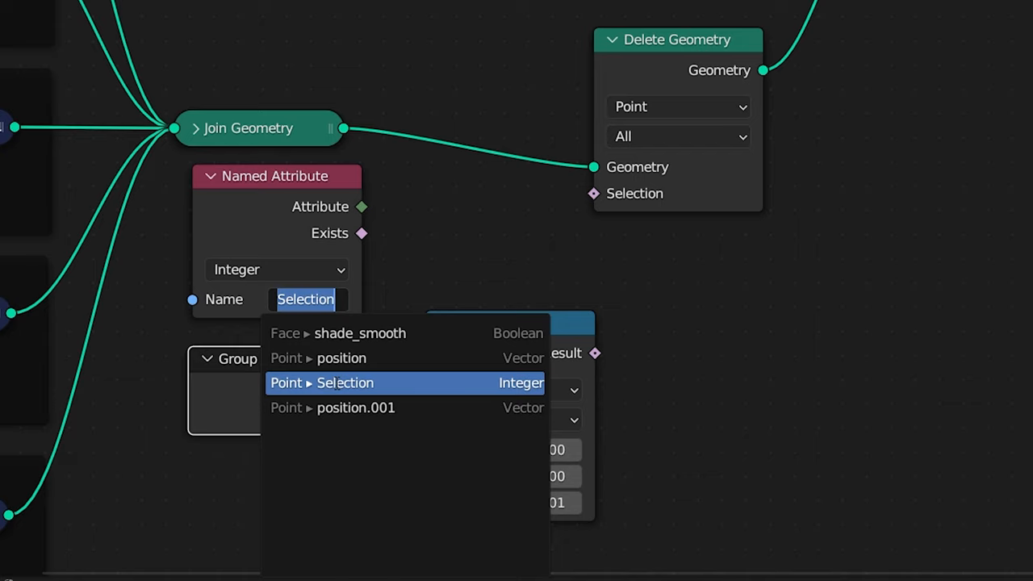
- Set the Named Attribute node to read the Selection attribute for the delete filter
left_click(345, 383)
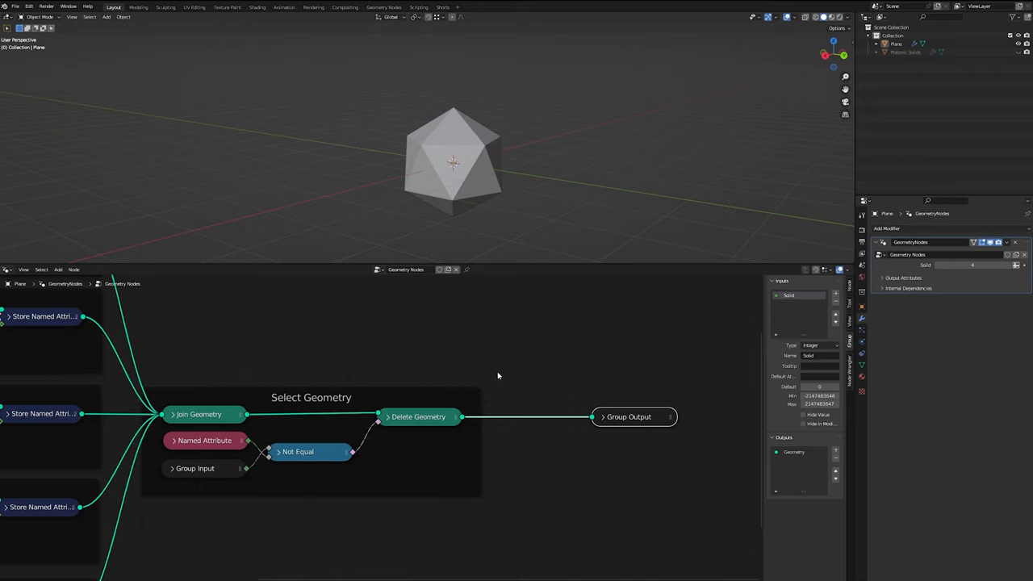
mouse_move(536, 363)
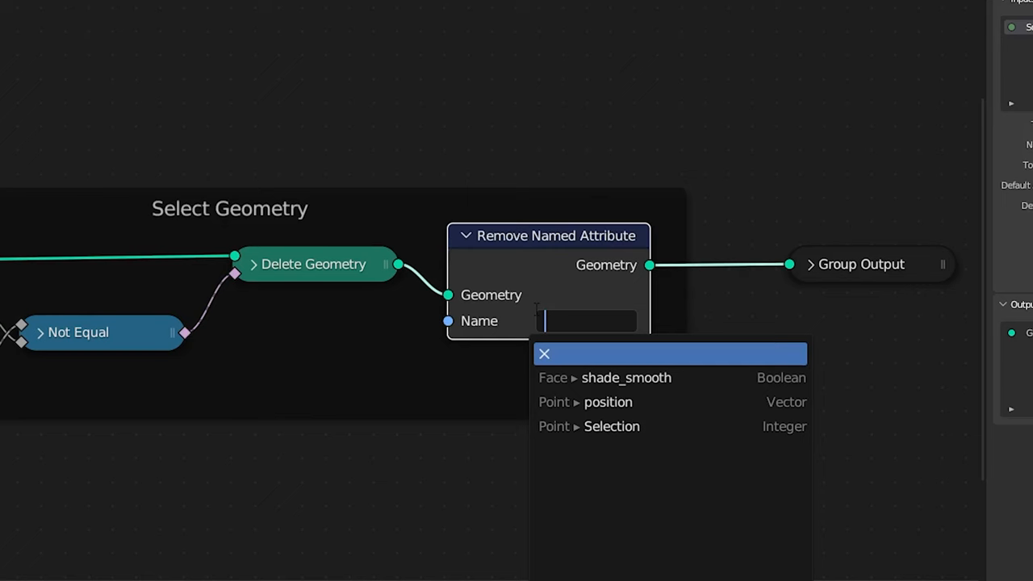
mouse_move(648, 426)
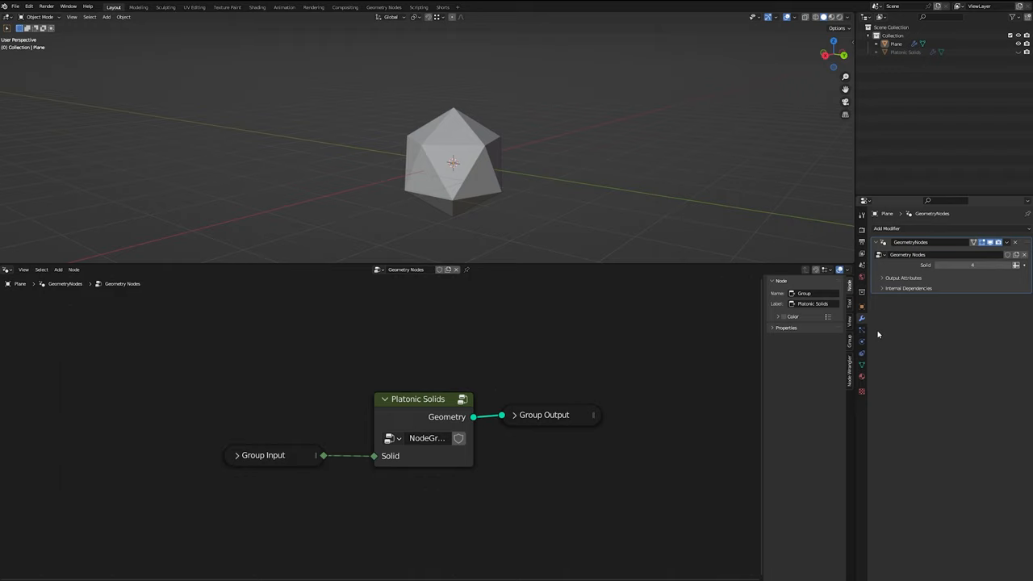
- Label the grouped node setup 'Platonic Solids' in the N panel
left_click(420, 456)
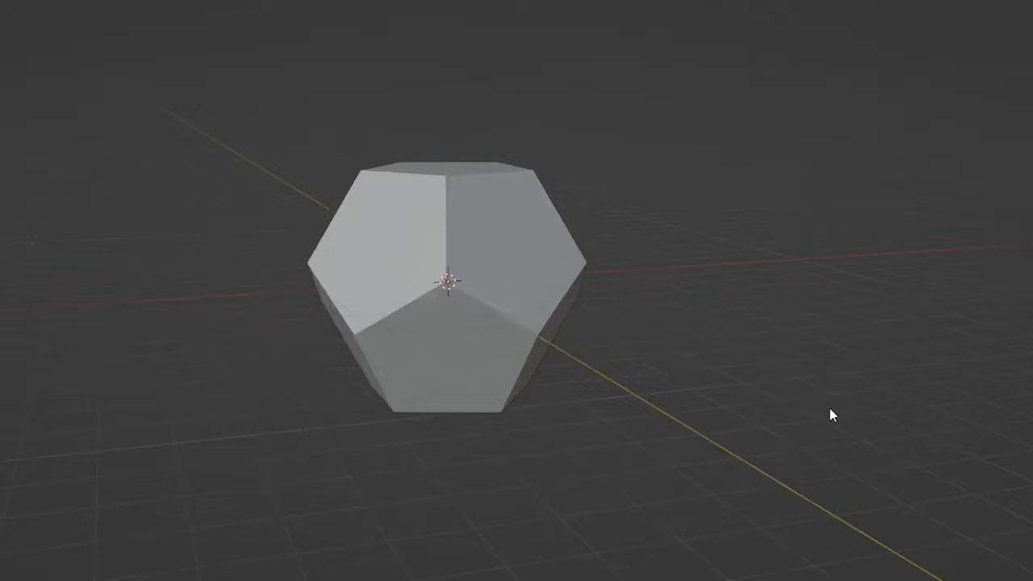
- Orbit around the dodecahedron produced with Solid set to 3
left_click_drag(831, 415, 638, 430)
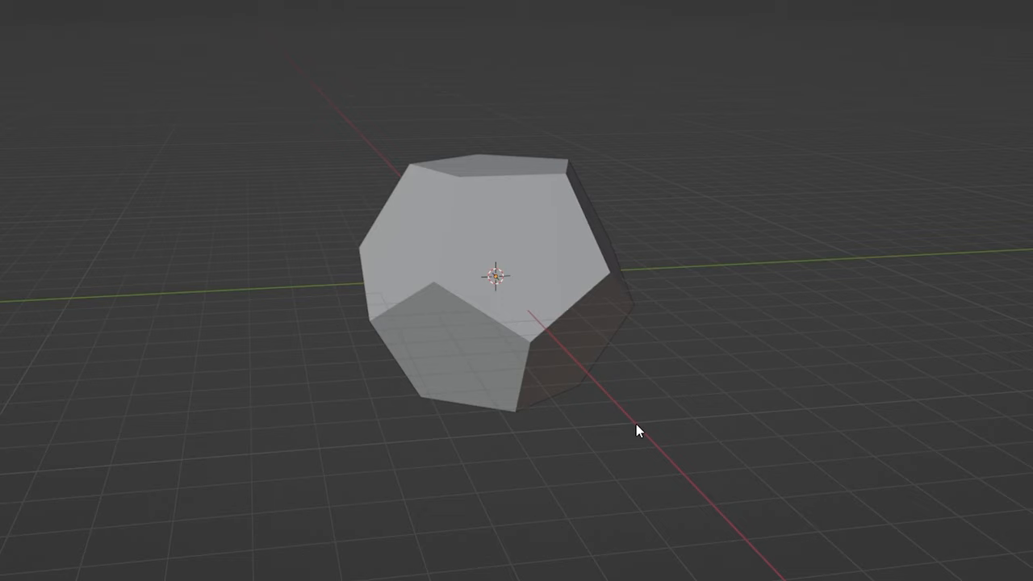